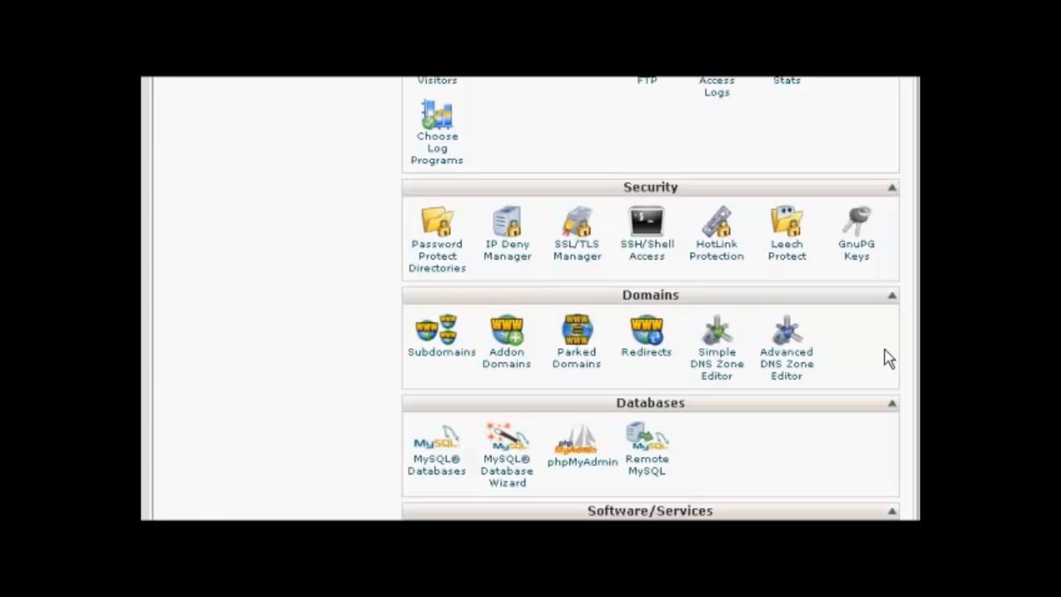
{"action": "mouse_move", "coordinate": [484, 297]}
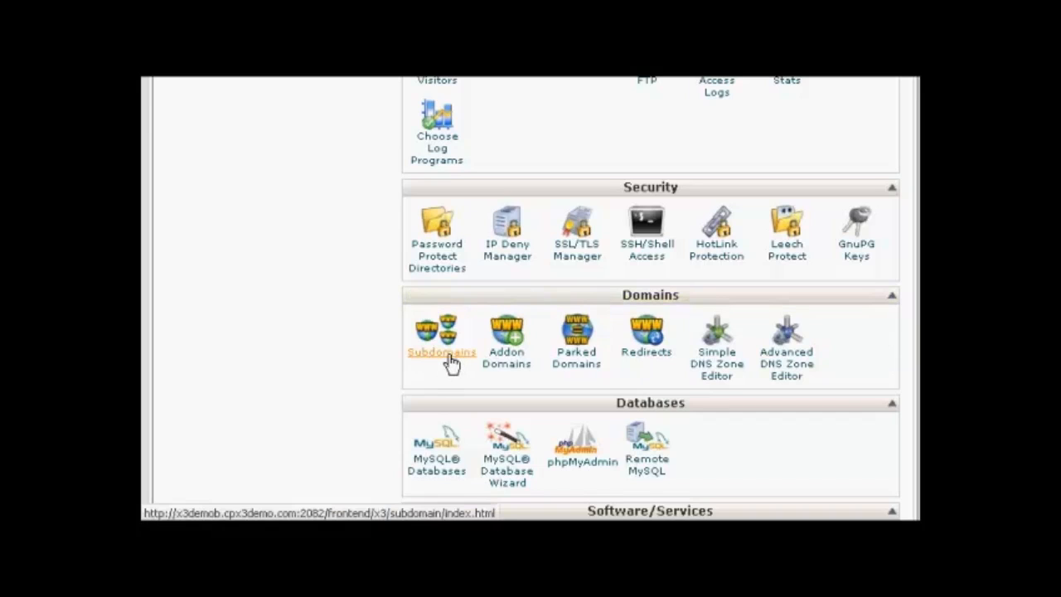
Open the Subdomains page from the Domains section of cPanel home.
{"action": "left_click", "coordinate": [437, 340]}
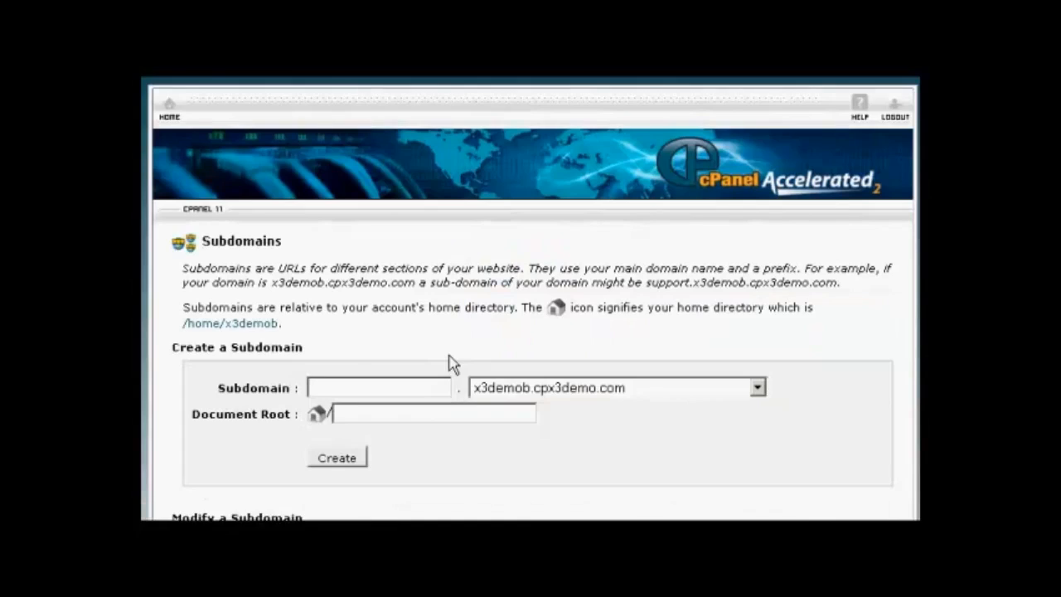
{"action": "mouse_move", "coordinate": [353, 354]}
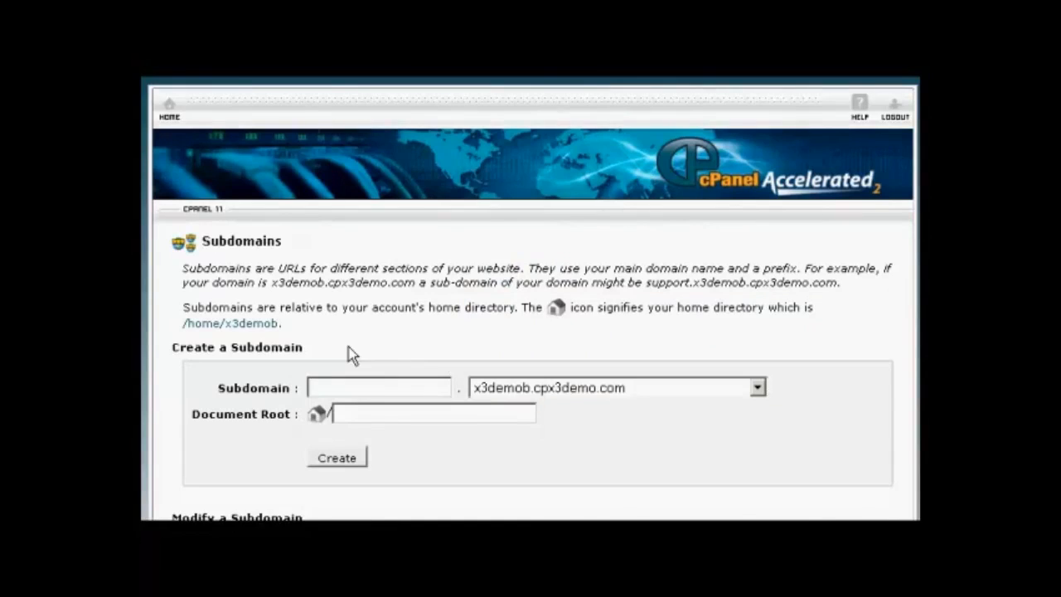
{"action": "mouse_move", "coordinate": [310, 407]}
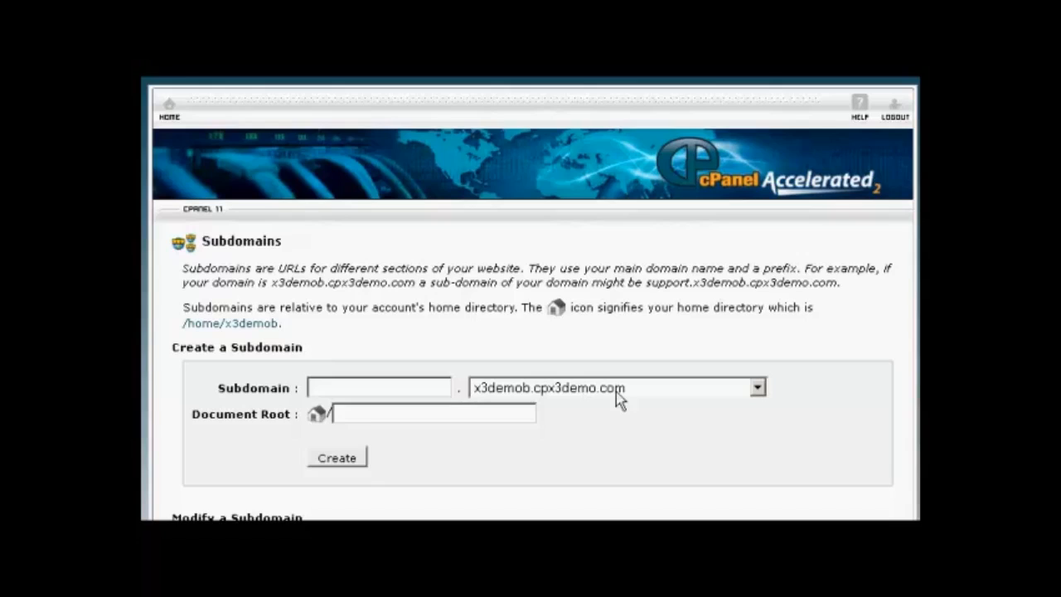
Name the new subdomain 'shoppingcart' on x3demob.cpx3demo.com, with document root public_html/shoppingcart.
{"action": "left_click", "coordinate": [755, 387]}
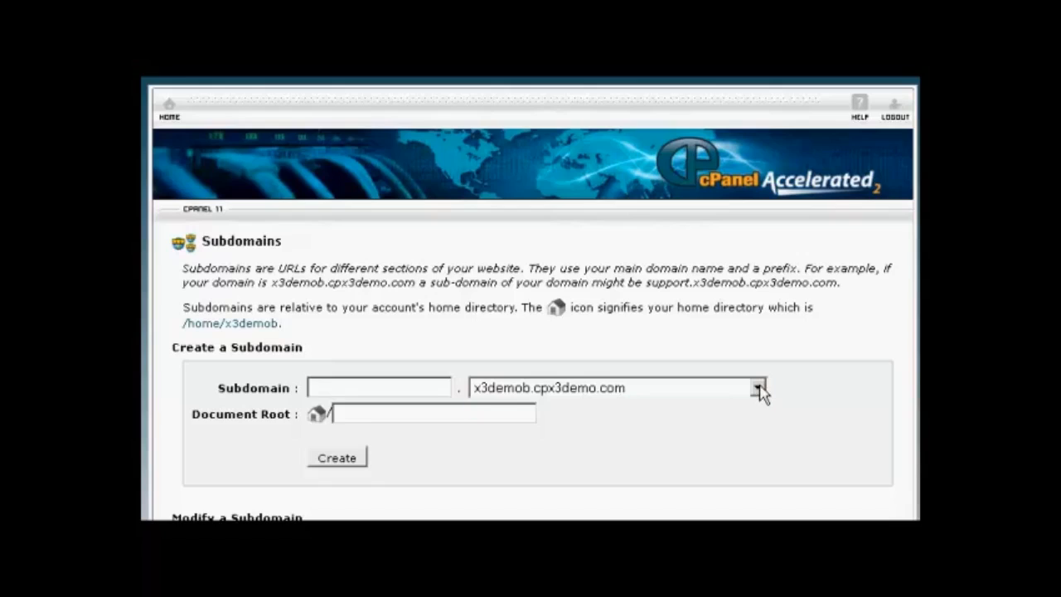
{"action": "left_click", "coordinate": [377, 387]}
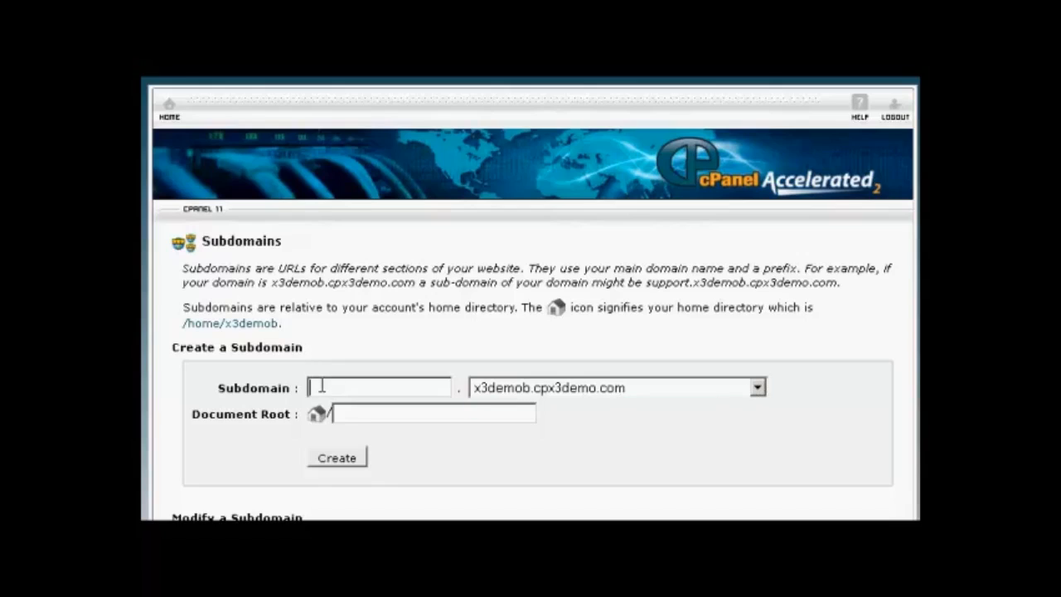
{"action": "mouse_move", "coordinate": [360, 336]}
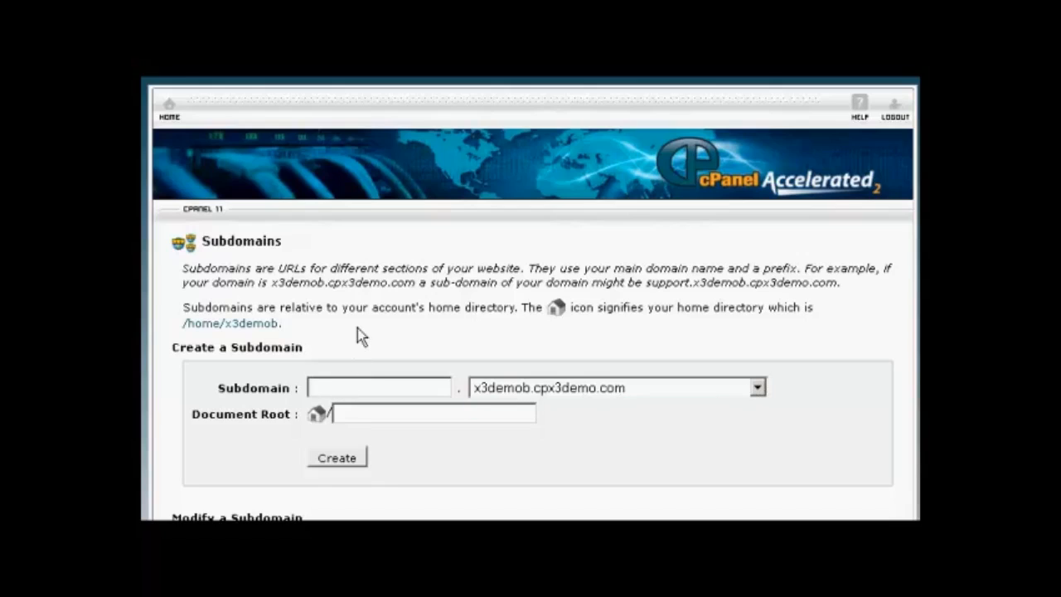
{"action": "type", "text": "s"}
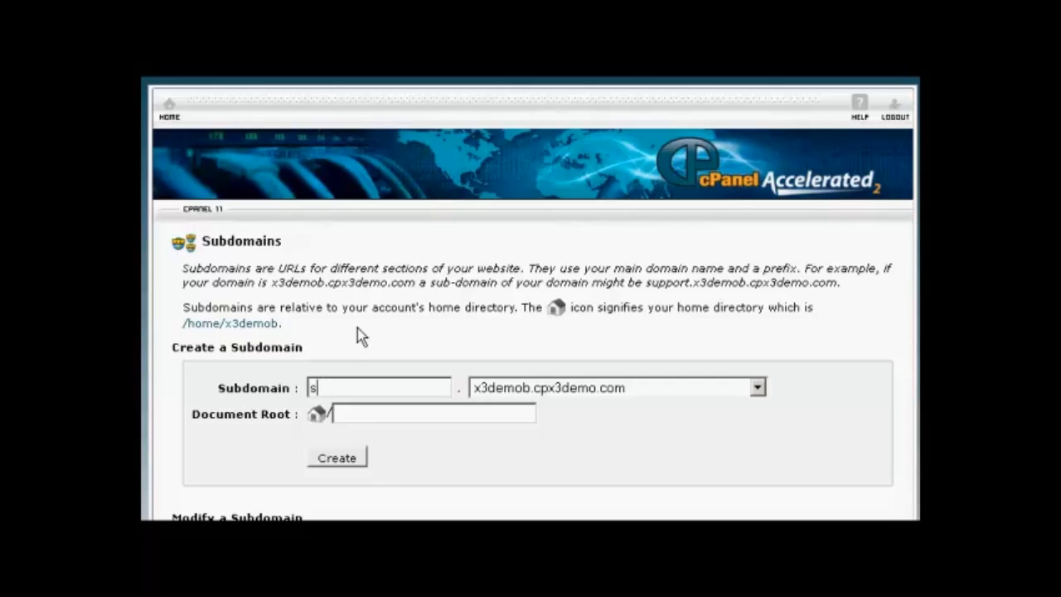
{"action": "type", "text": "shopping"}
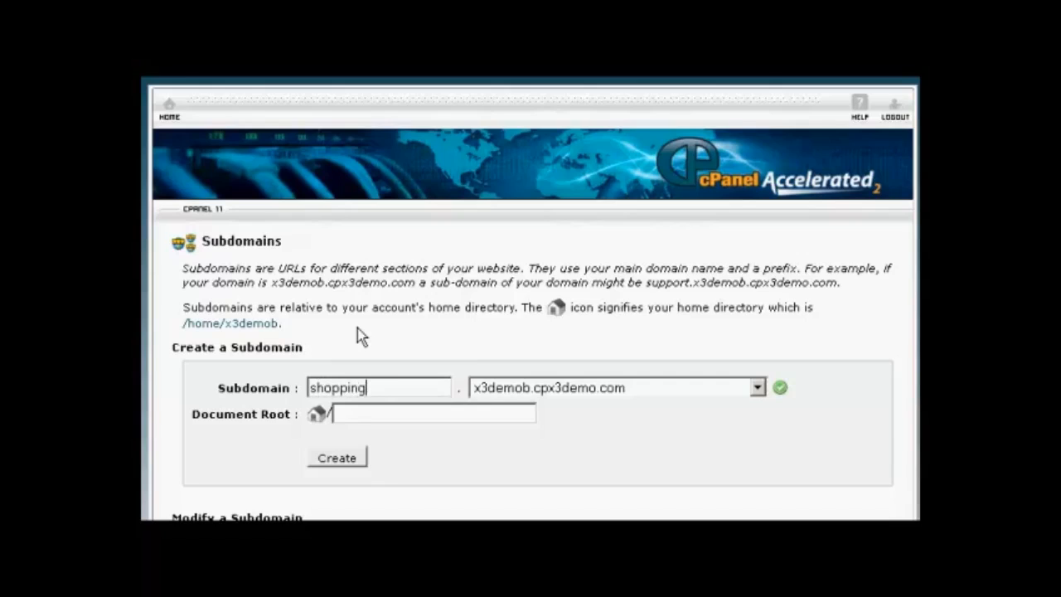
{"action": "type", "text": "cart"}
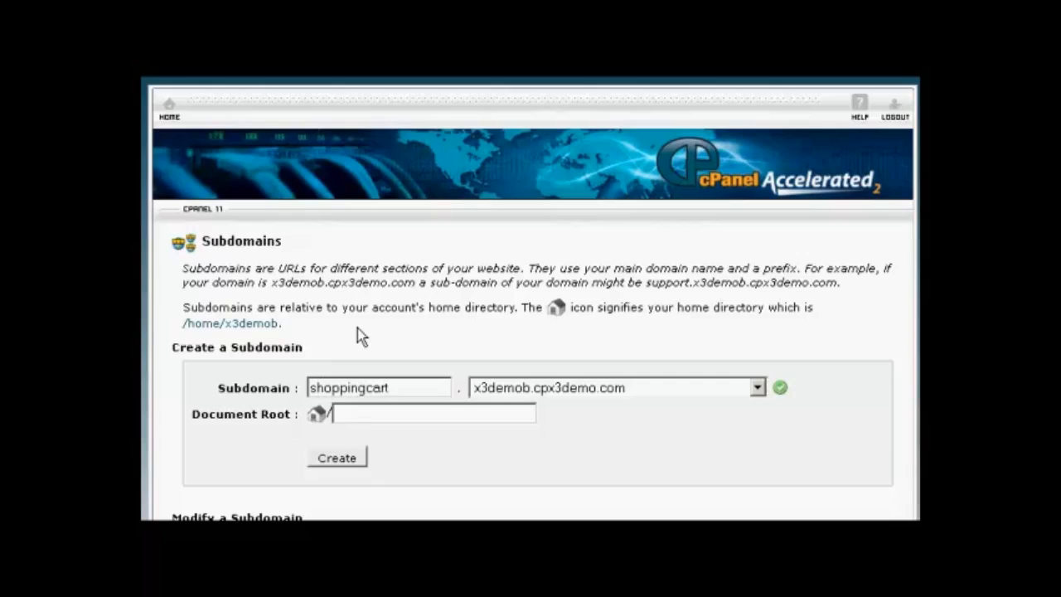
{"action": "left_click", "coordinate": [378, 387]}
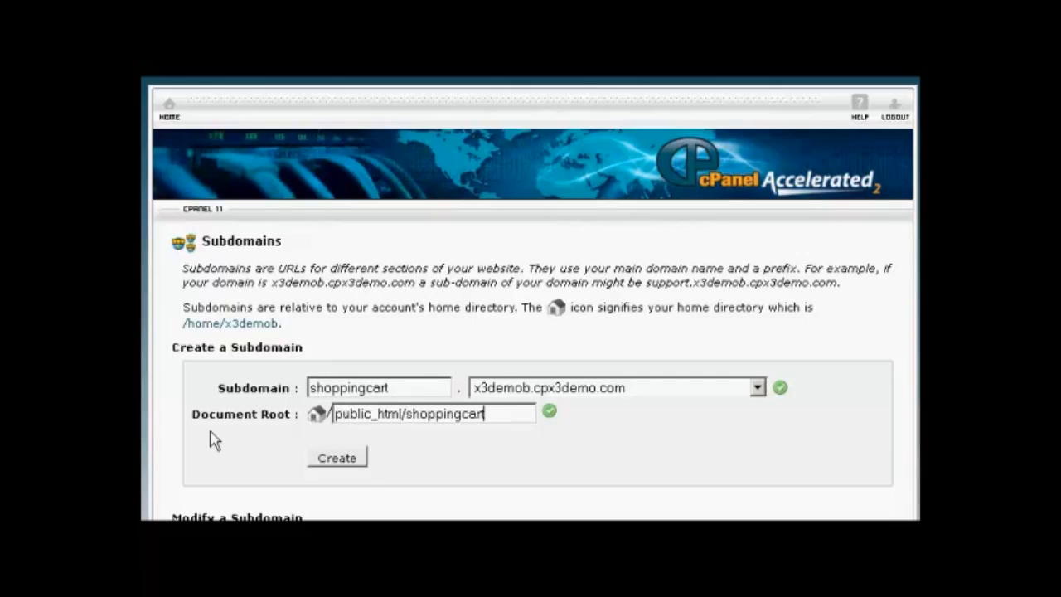
{"action": "mouse_move", "coordinate": [284, 439]}
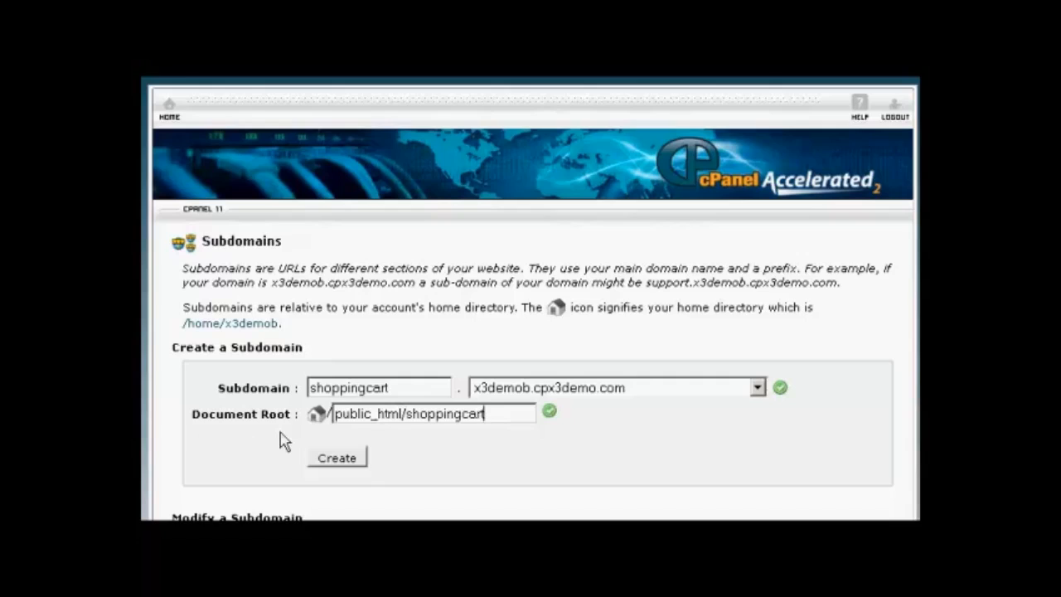
{"action": "mouse_move", "coordinate": [453, 445]}
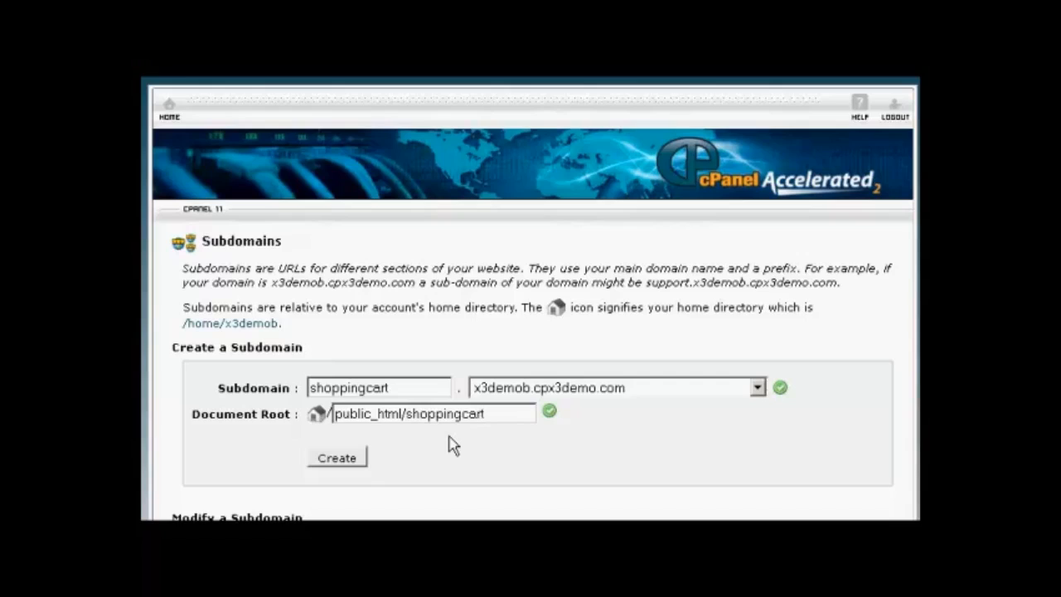
Confirm document root public_html/shoppingcart and create the shoppingcart subdomain.
{"action": "left_click", "coordinate": [433, 413]}
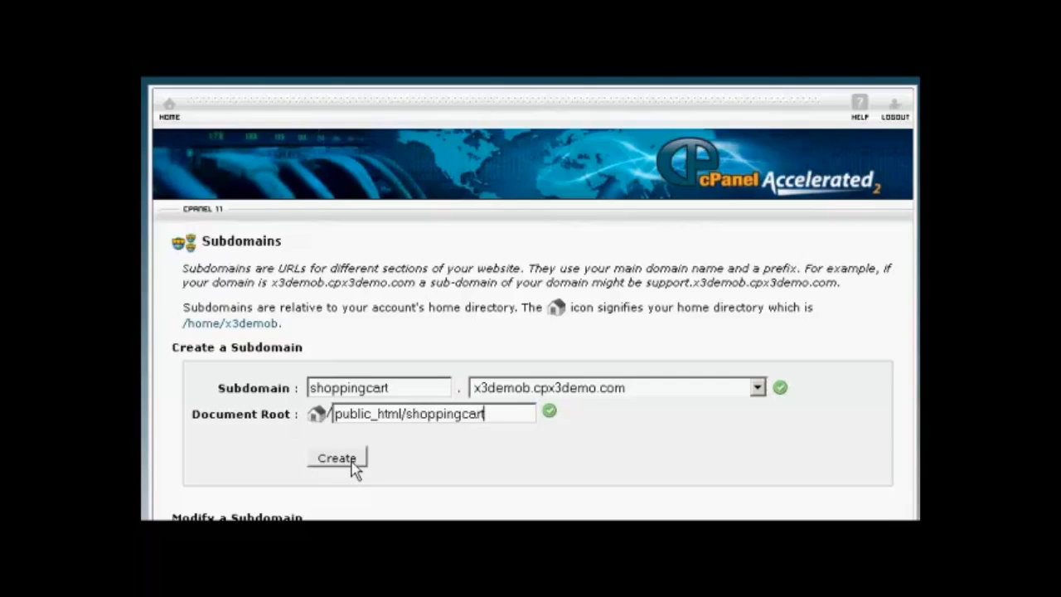
{"action": "left_click", "coordinate": [336, 459]}
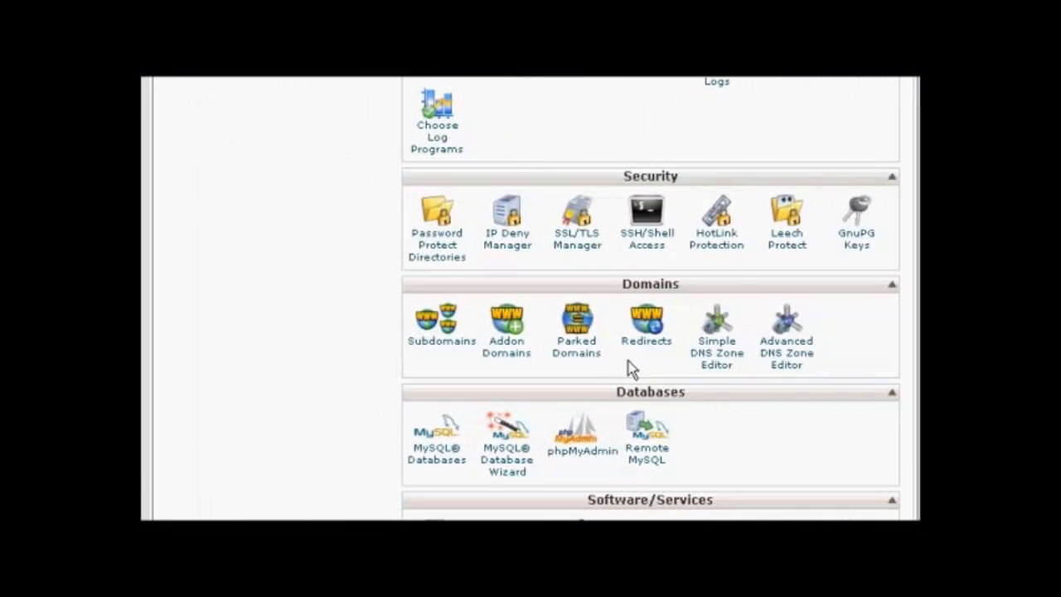
{"action": "mouse_move", "coordinate": [506, 347]}
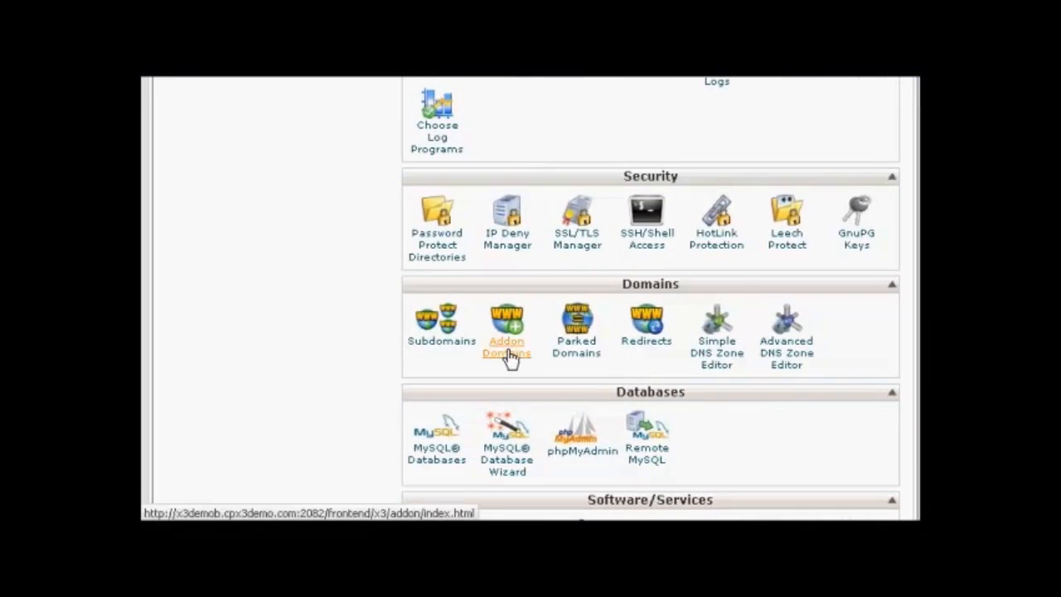
Open Addon Domains and move to the empty New Domain Name field.
{"action": "left_click", "coordinate": [506, 332]}
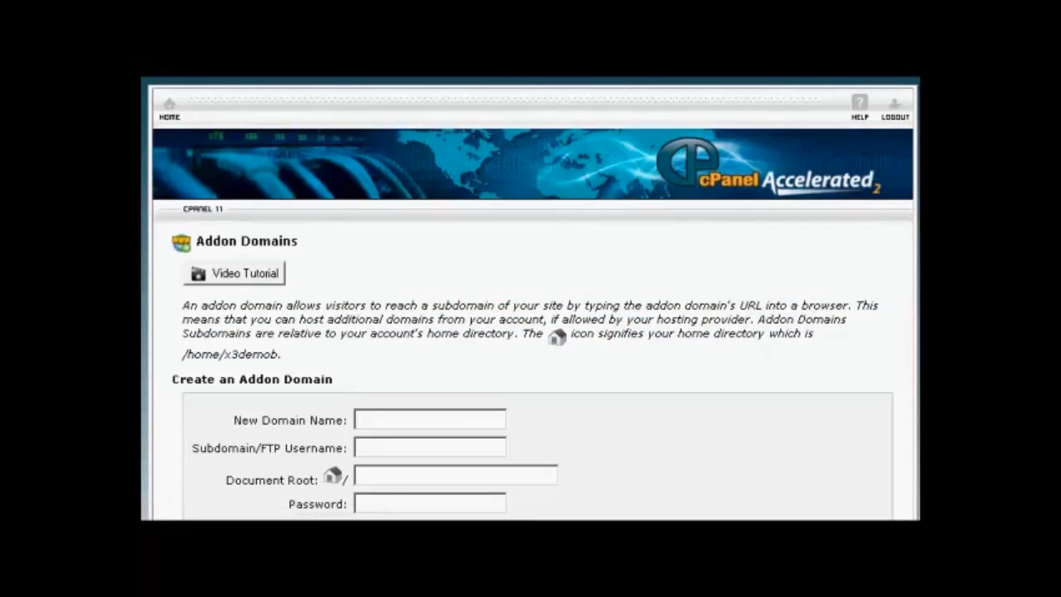
{"action": "scroll", "scroll_direction": "down", "scroll_amount": 3}
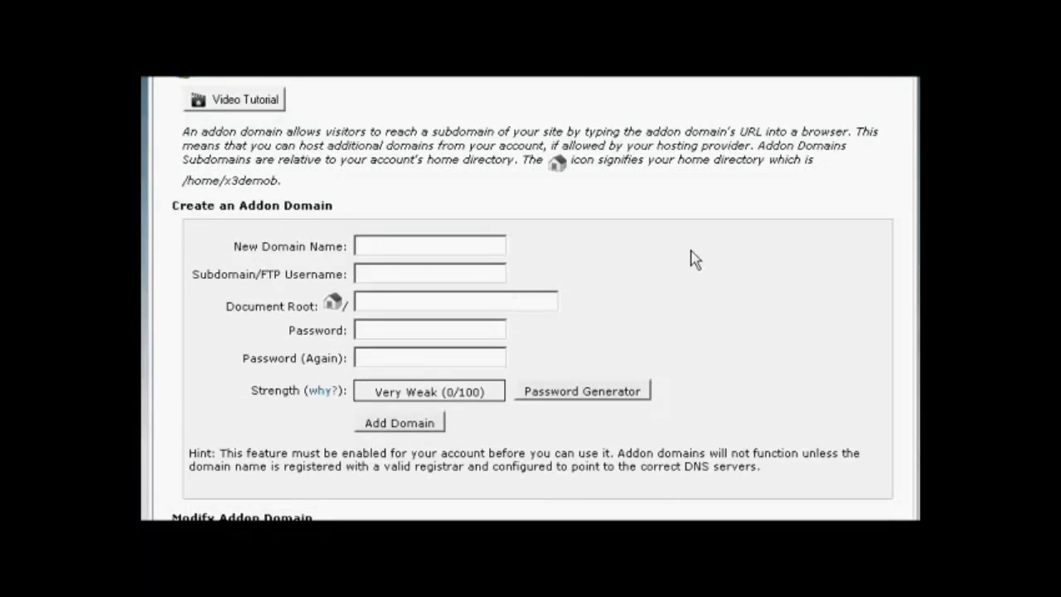
{"action": "left_click", "coordinate": [429, 245]}
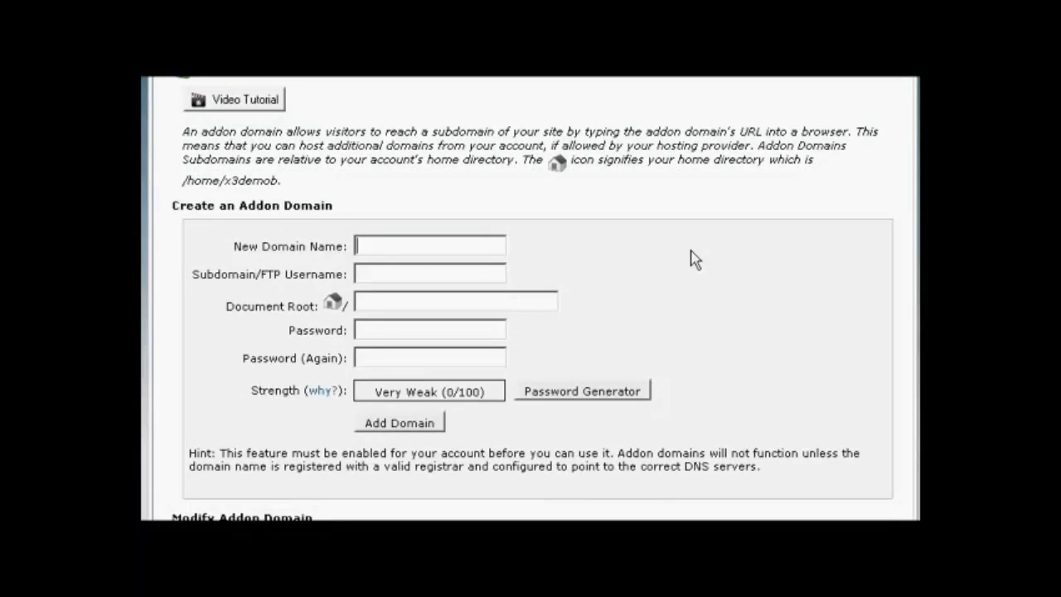
Enter mywebsite.es as the addon domain, auto-filling username mywebsite and its document root.
{"action": "type", "text": "mywebsite.es"}
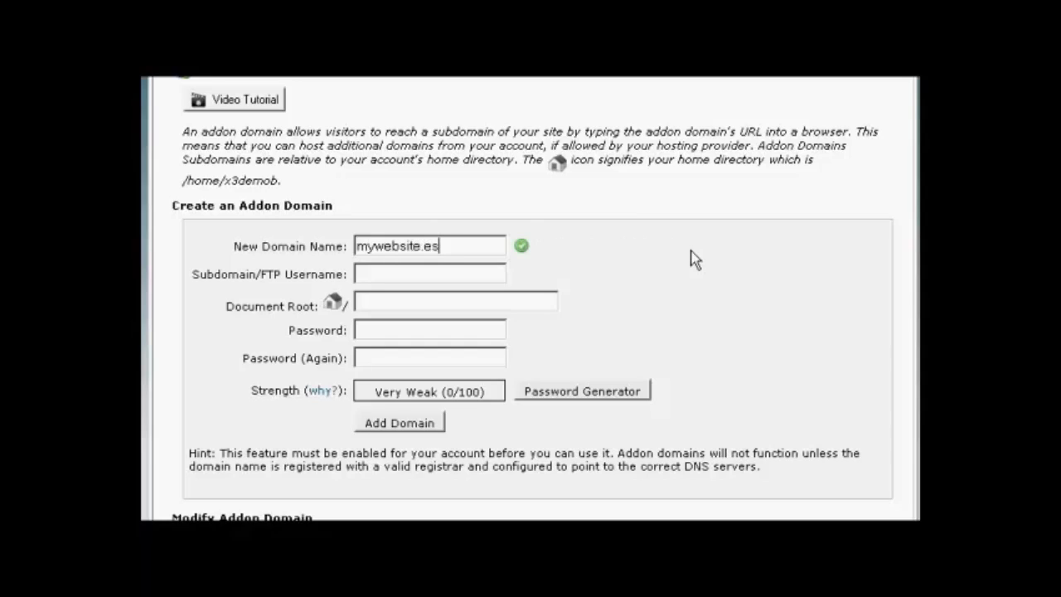
{"action": "type", "text": "mywebsite"}
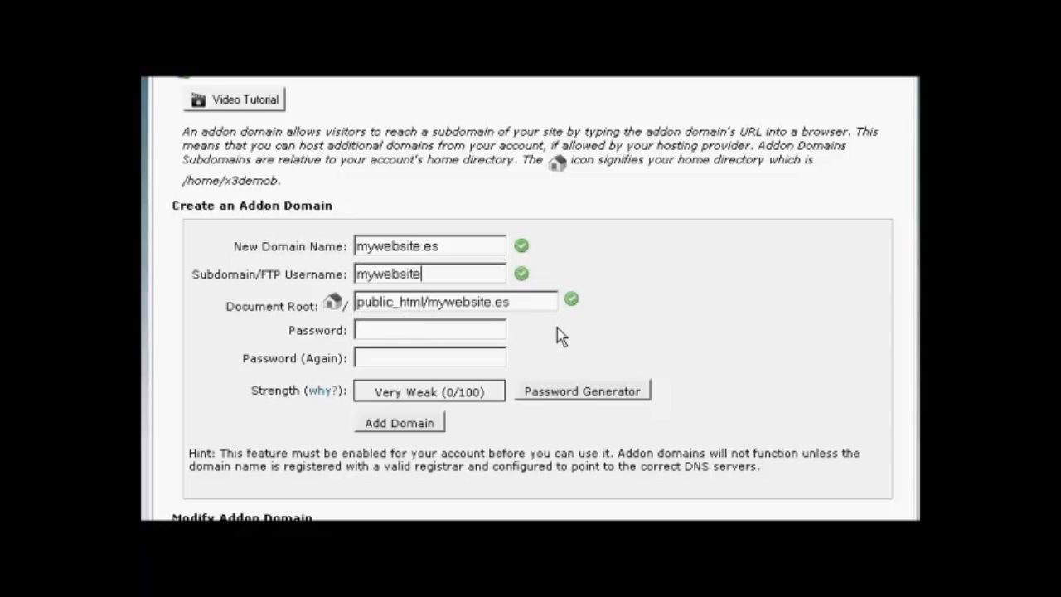
{"action": "mouse_move", "coordinate": [284, 296]}
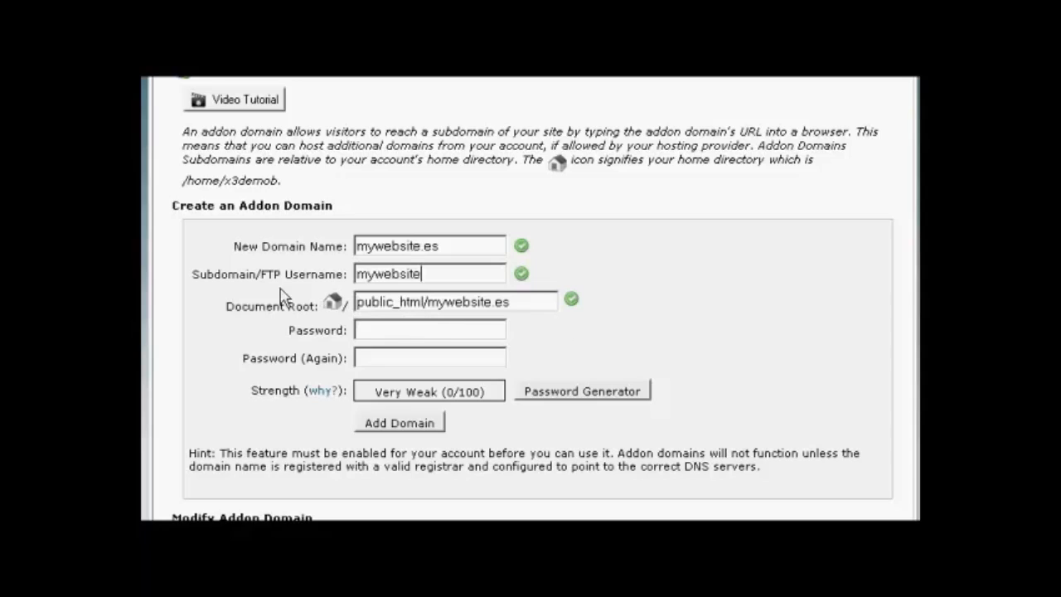
{"action": "mouse_move", "coordinate": [427, 294]}
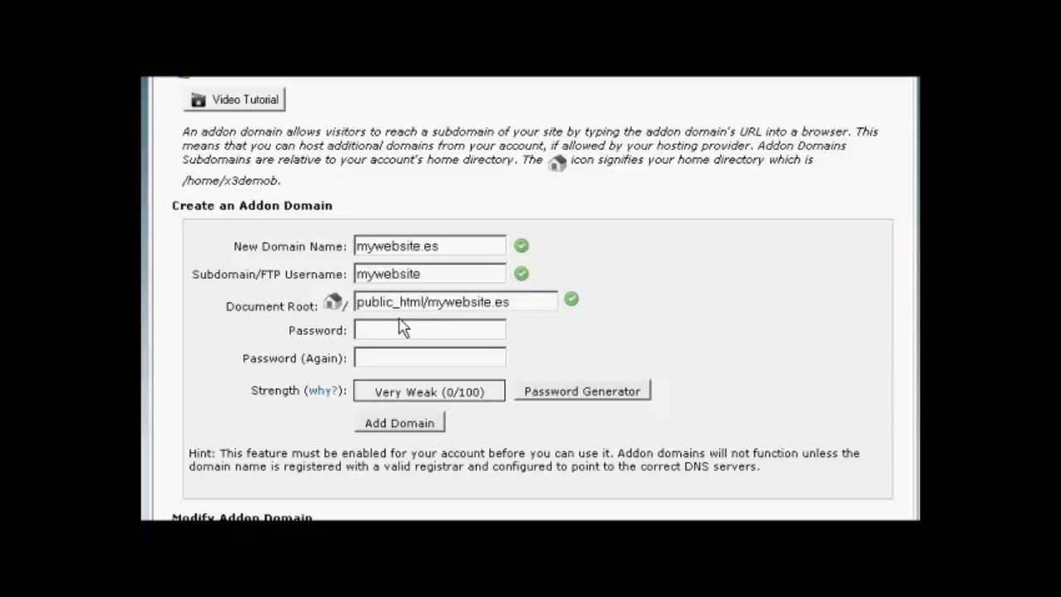
{"action": "mouse_move", "coordinate": [429, 321]}
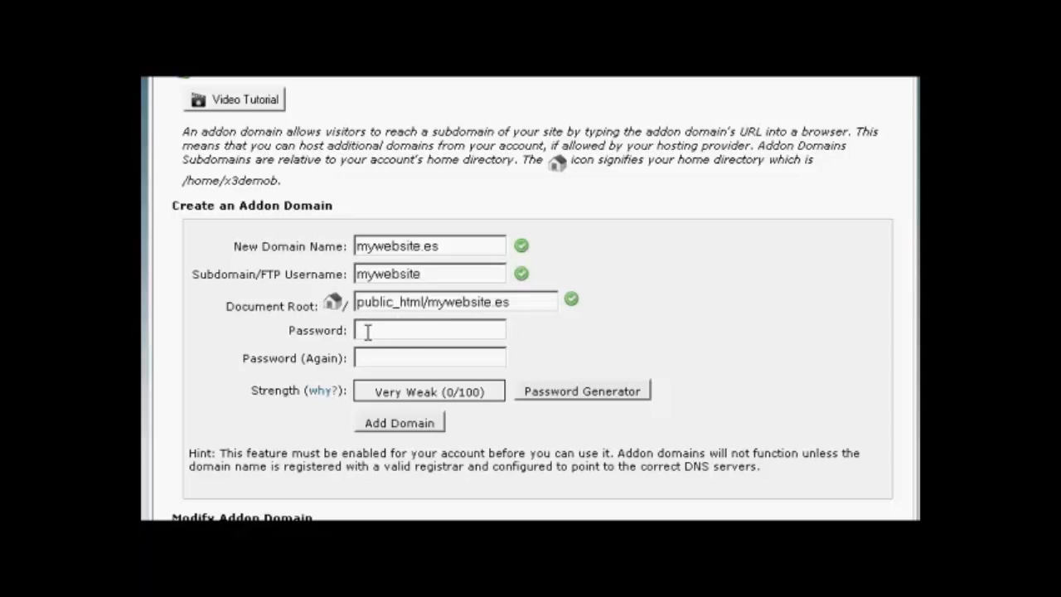
{"action": "mouse_move", "coordinate": [594, 400]}
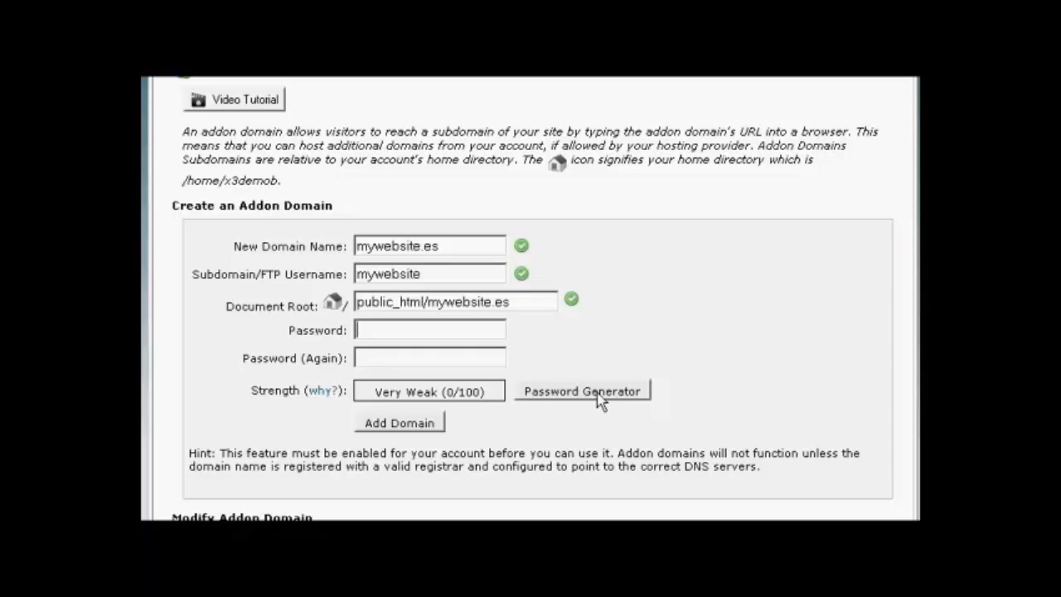
Generate a very strong password, confirm it's saved, and apply it to both password fields.
{"action": "left_click", "coordinate": [582, 390]}
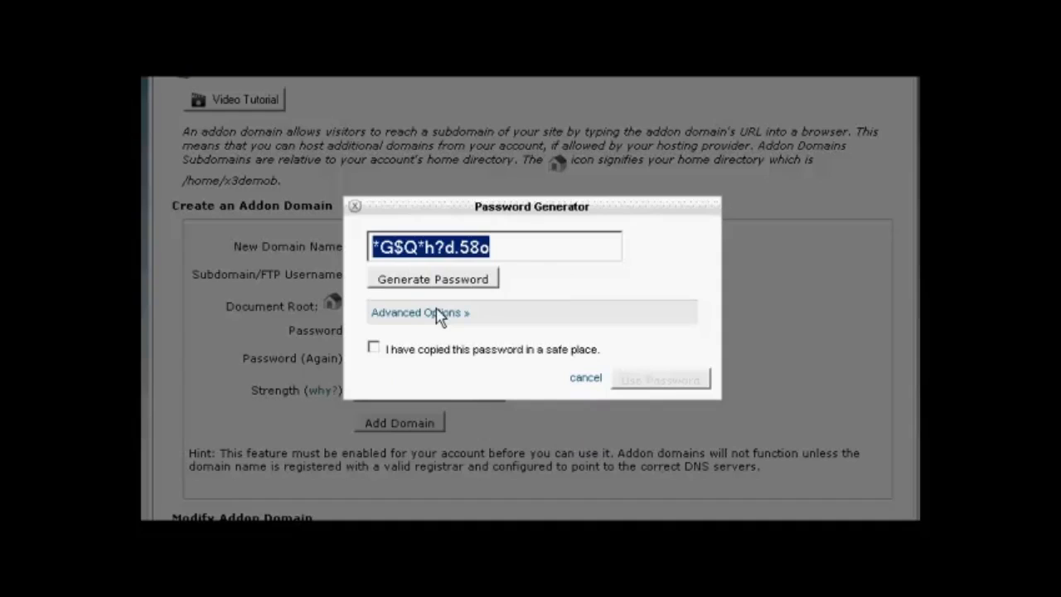
{"action": "left_click", "coordinate": [374, 347]}
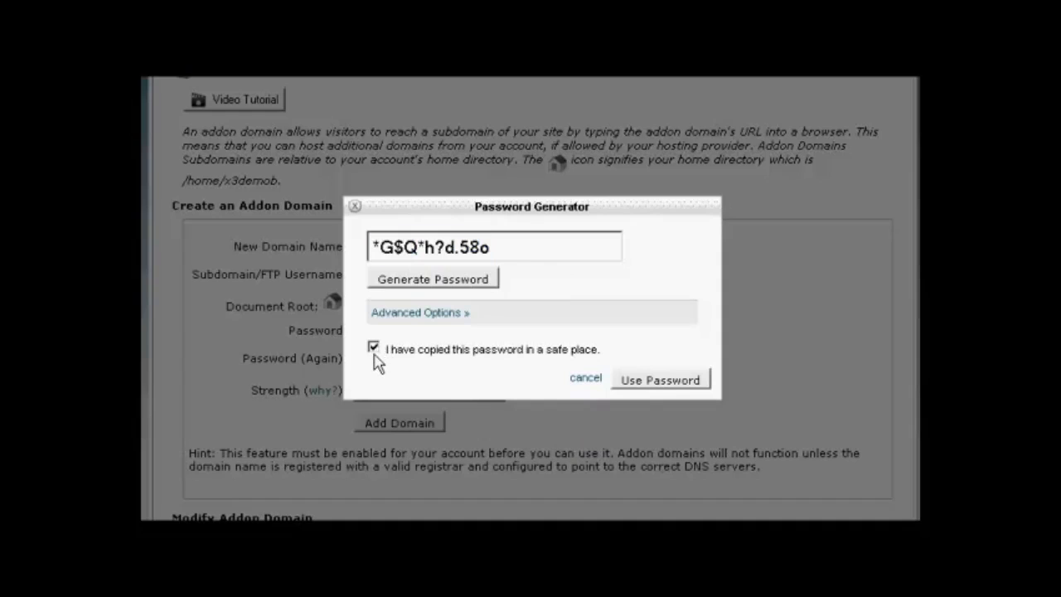
{"action": "mouse_move", "coordinate": [535, 371]}
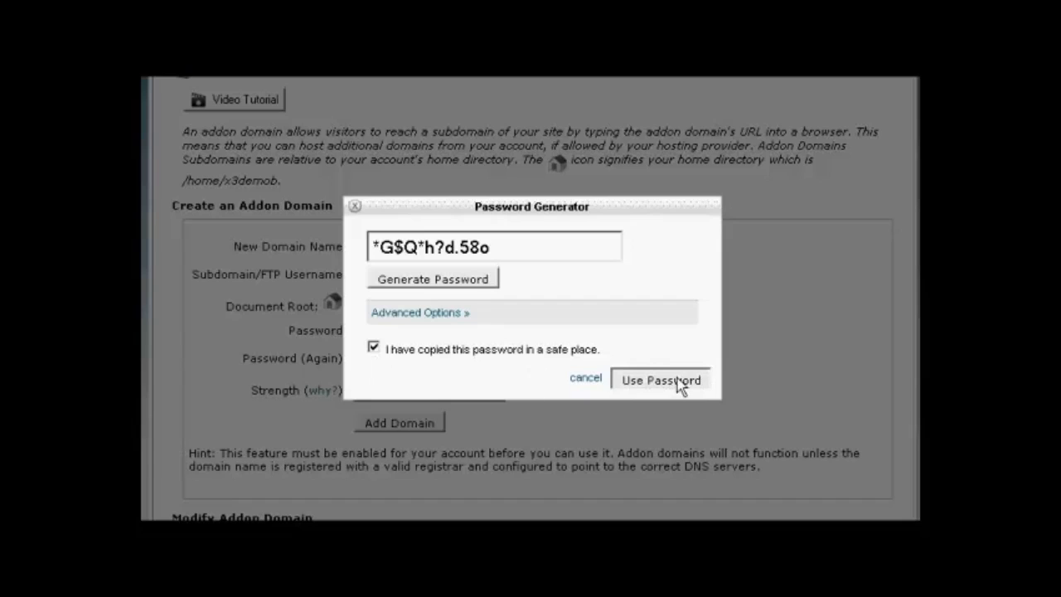
{"action": "left_click", "coordinate": [661, 379]}
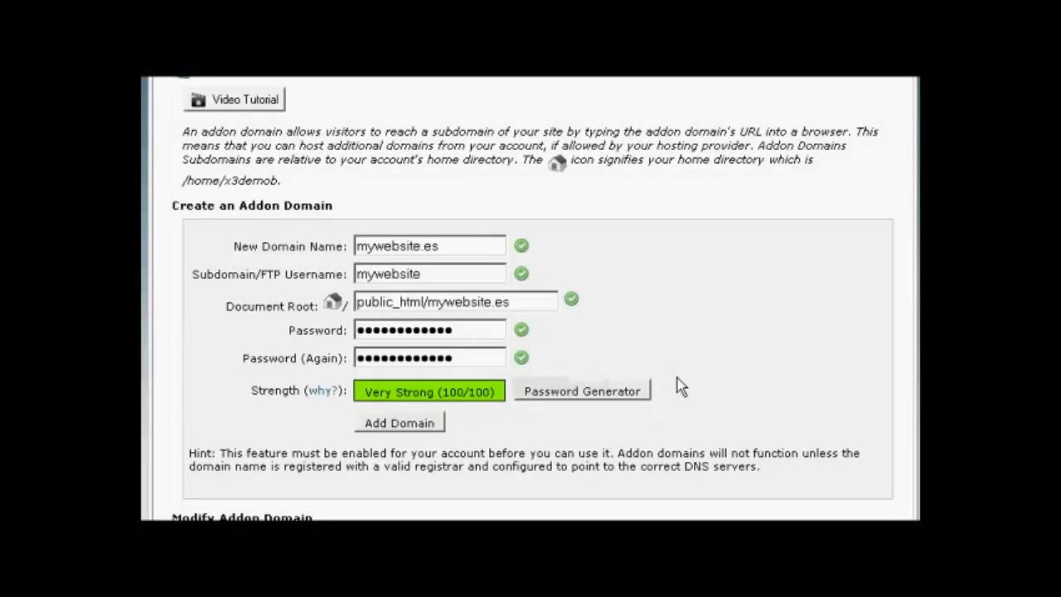